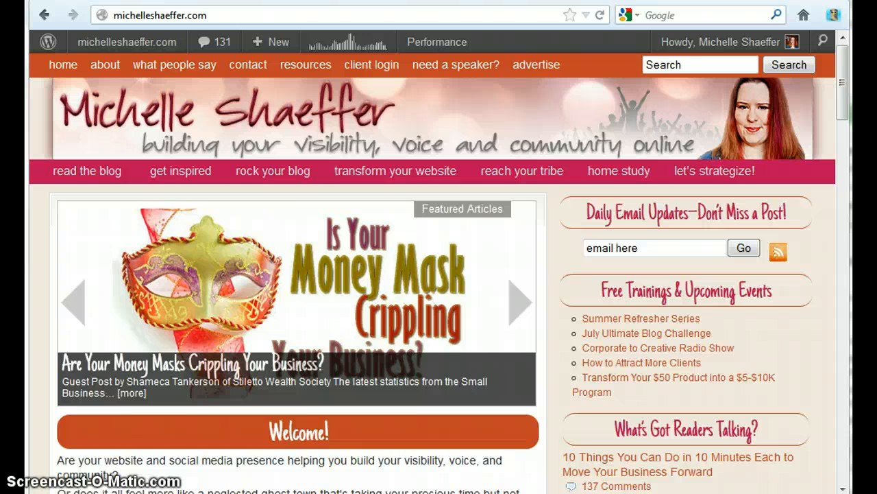
Go to the WordPress Tutorials & Resources board.
left_click(520, 302)
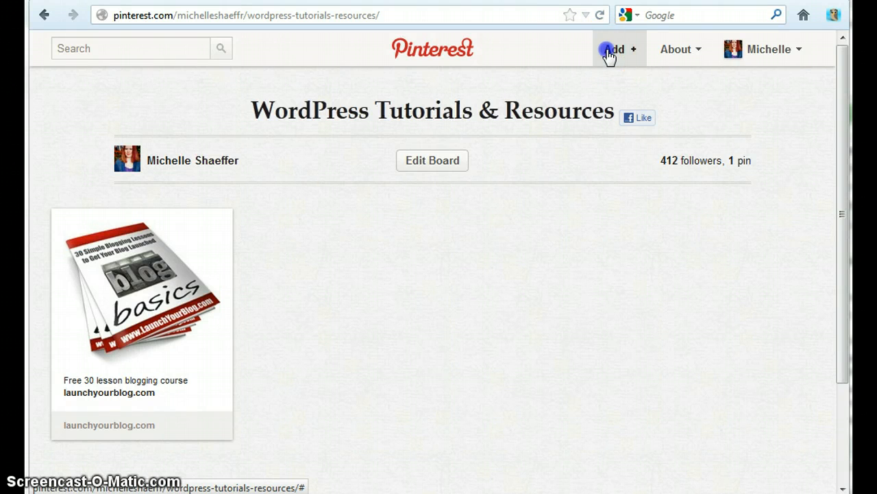
Start a new pin via Add a Pin with the URL field ready for the link.
left_click(614, 49)
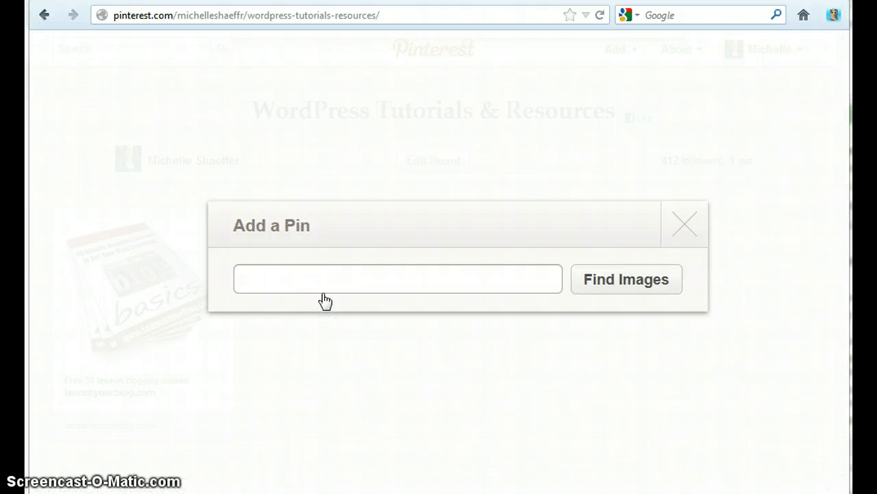
left_click(397, 279)
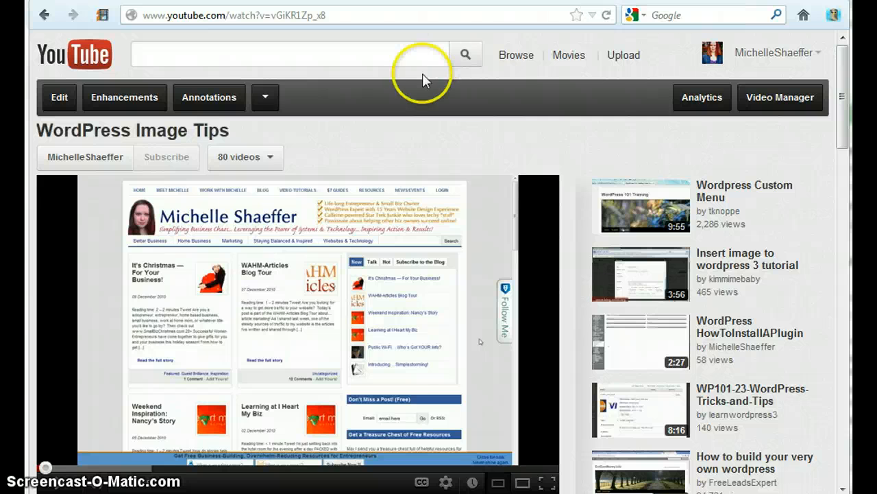
mouse_move(355, 41)
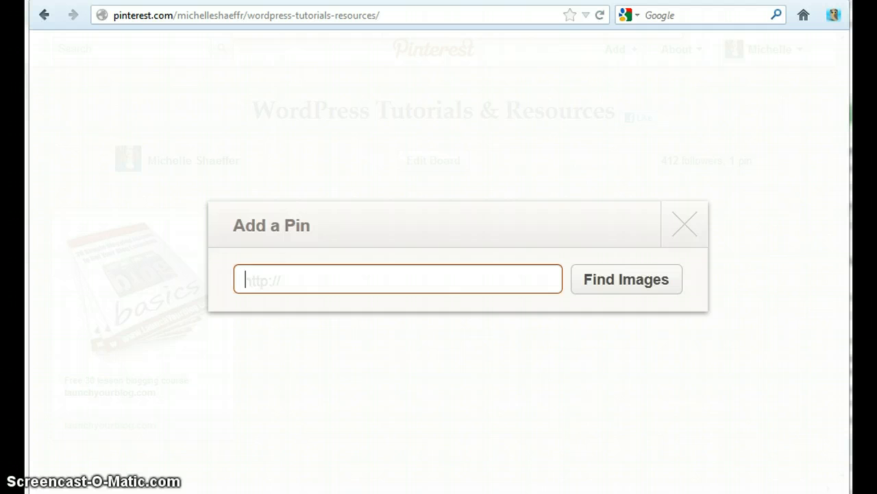
Paste the YouTube video URL and fetch its images so the thumbnail appears.
right_click(351, 280)
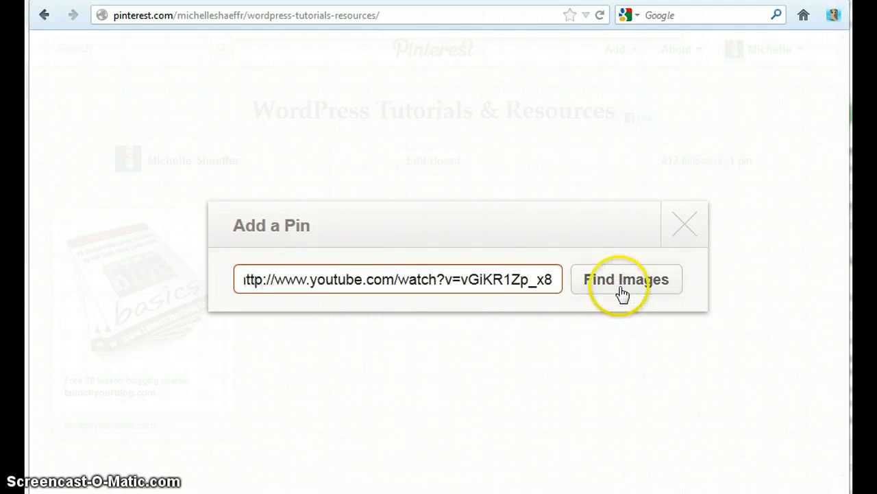
left_click(625, 280)
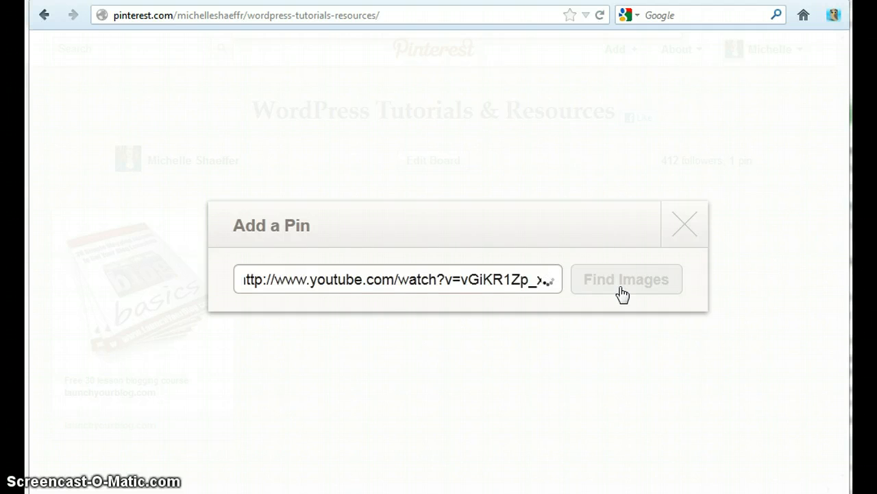
left_click(625, 280)
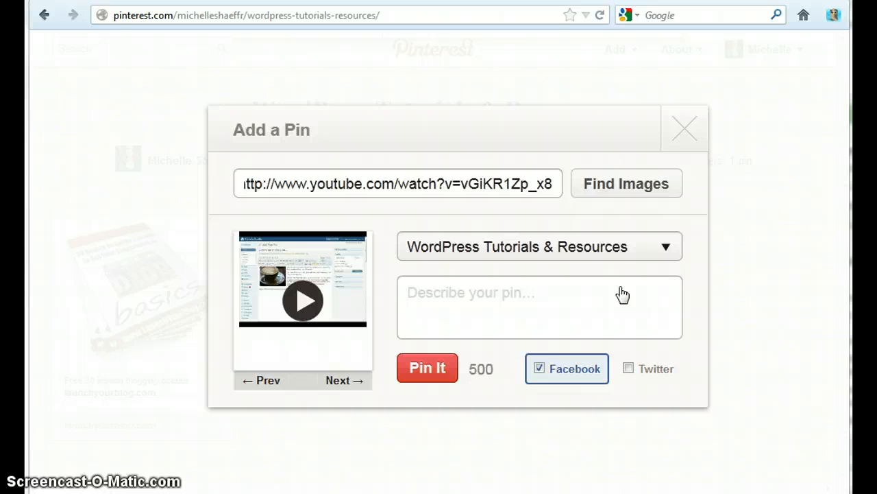
Describe the pin as "WordPress Tutorial: how to work with images in WordPress".
left_click(540, 307)
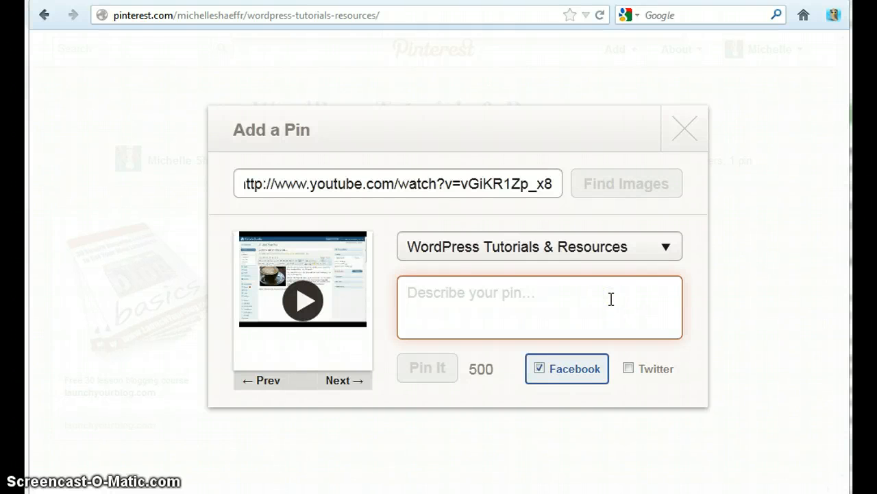
type("WordPress")
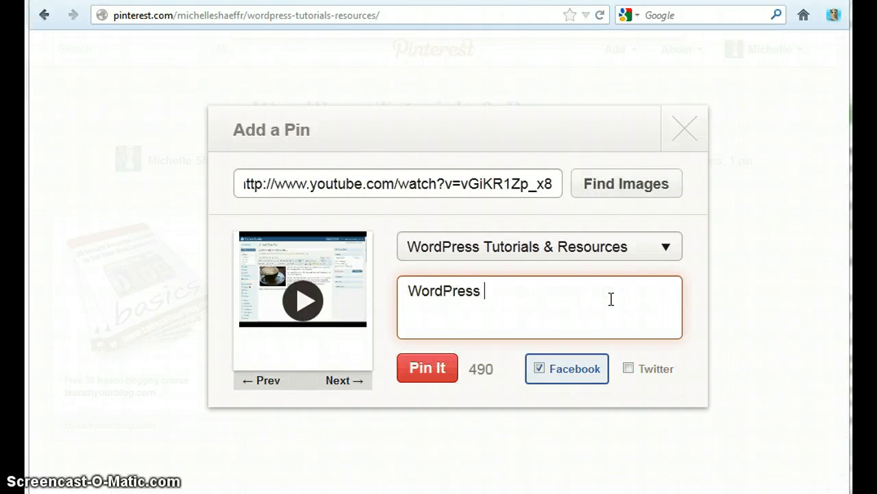
type("Tutorial: how t")
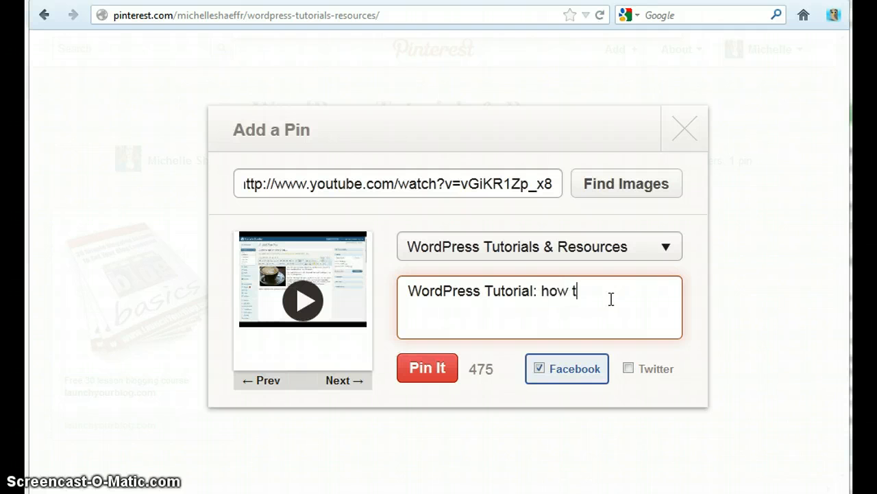
type("o work with imag")
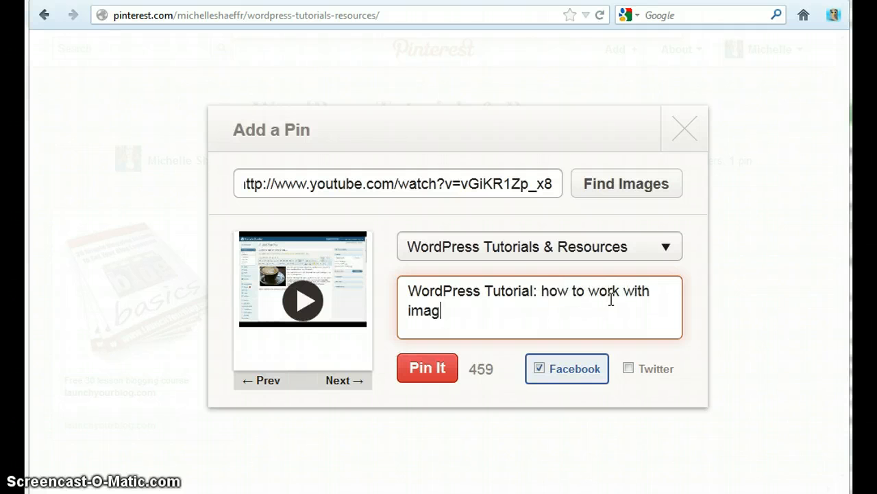
type("es in WordPress")
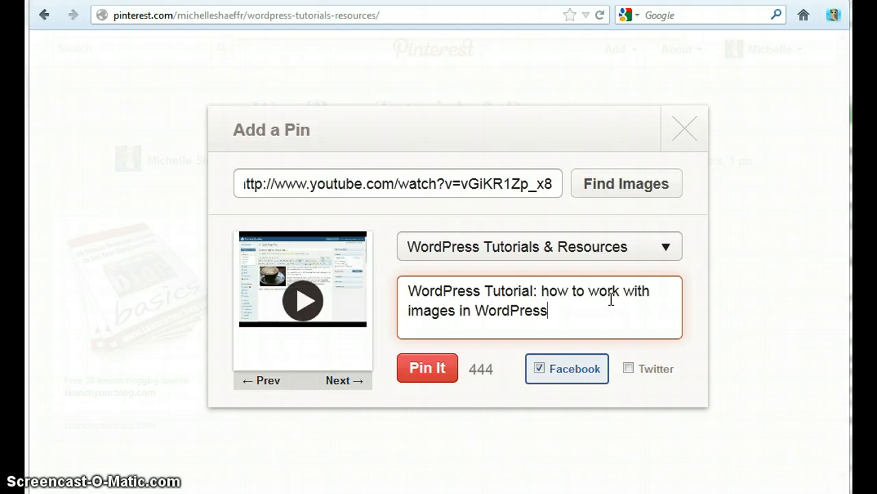
left_click(539, 367)
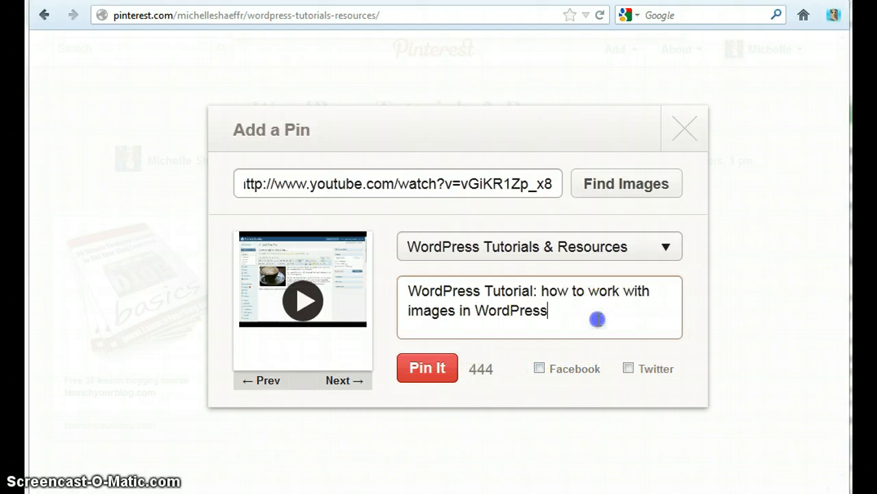
type("http://www.youtube.com/watch?v=vGiKR1Zp_x8")
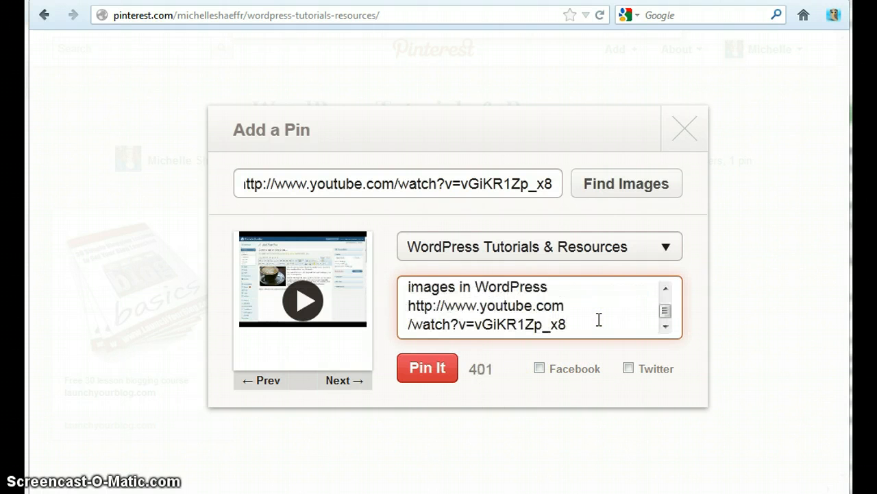
left_click(665, 290)
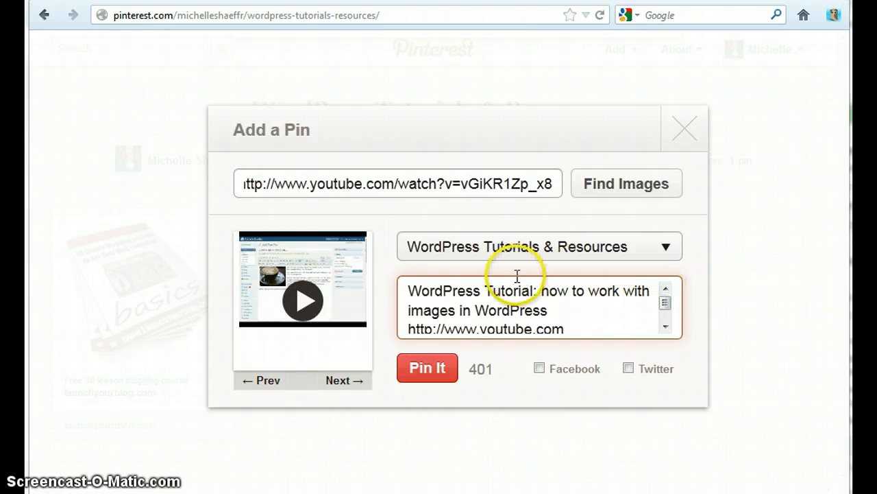
Pin It to the board, then return to WordPress Tutorials & Resources from the pin page.
left_click(426, 368)
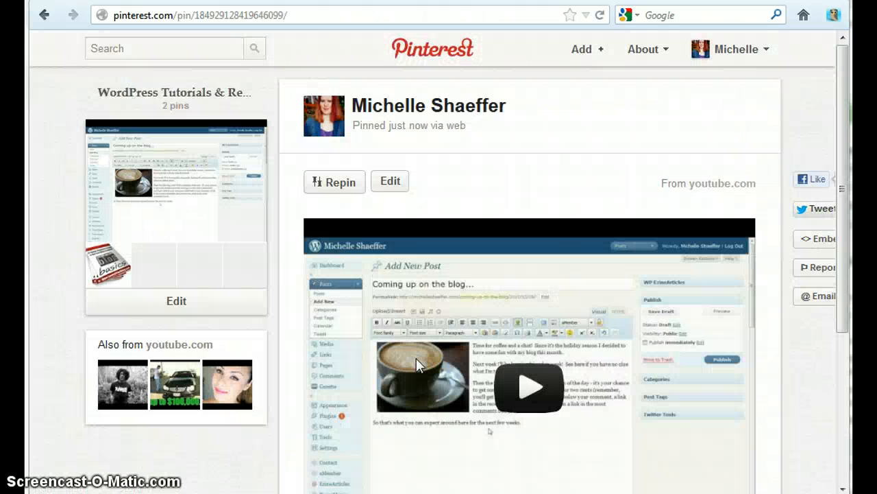
mouse_move(828, 288)
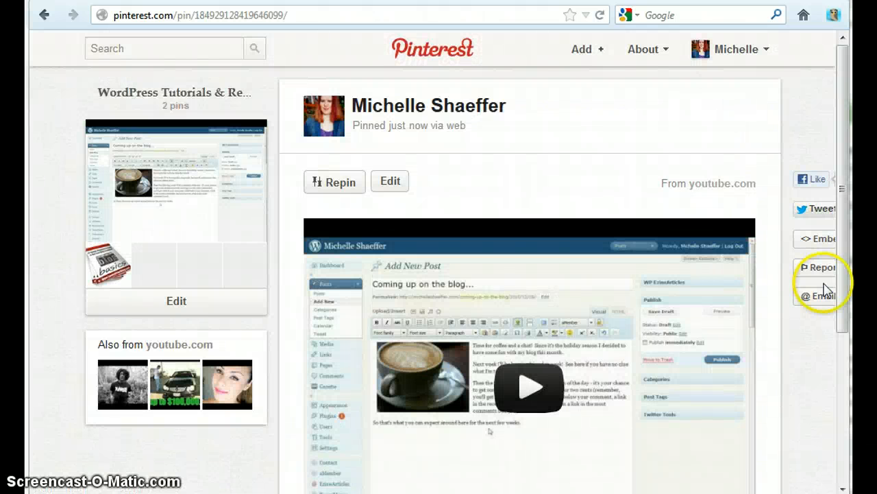
scroll("down", 3)
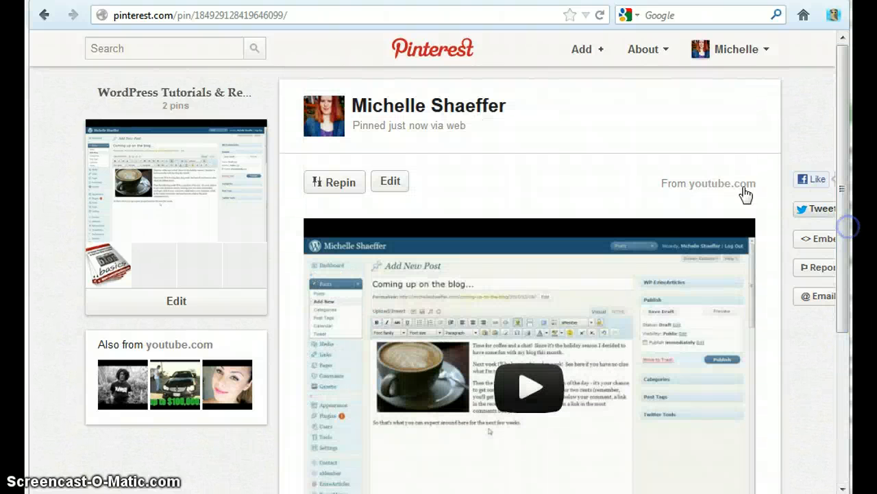
left_click(174, 94)
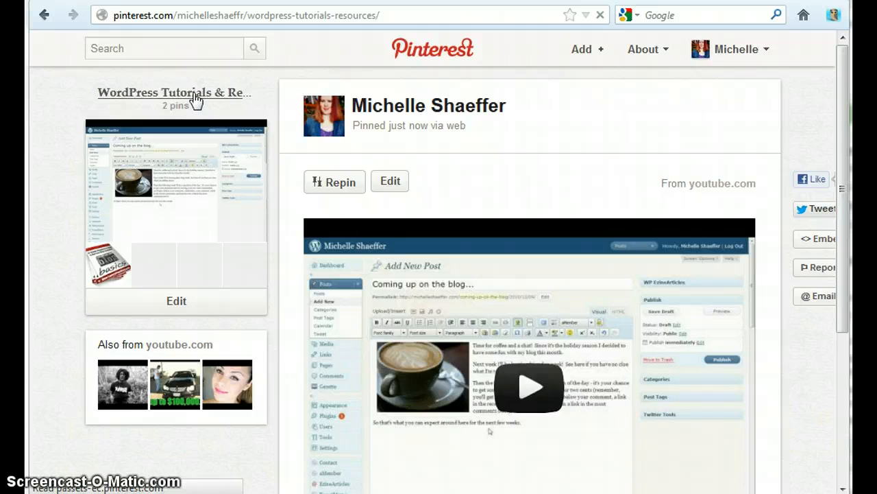
Open the new WordPress Image Tips video pin from the board and toggle its player.
left_click(174, 94)
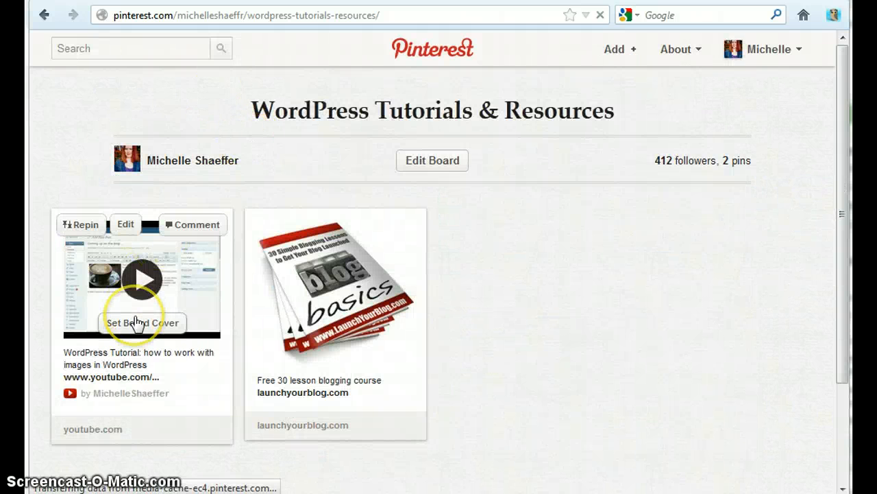
left_click(142, 277)
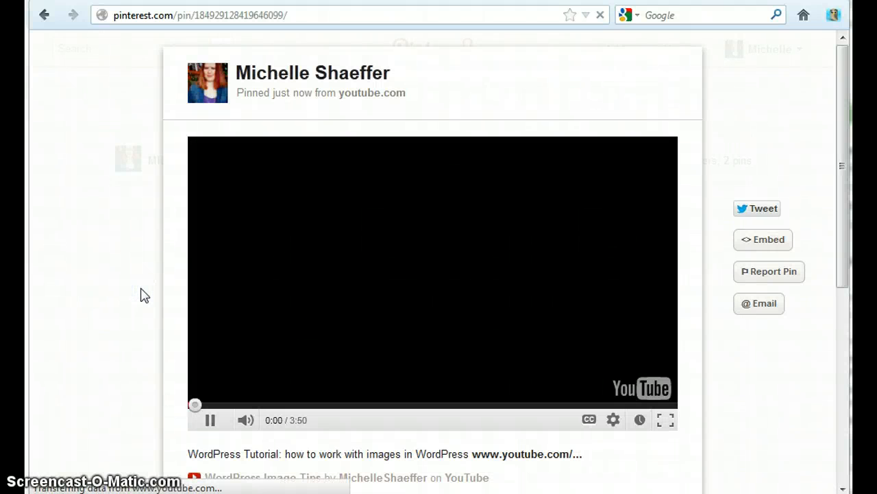
left_click(211, 419)
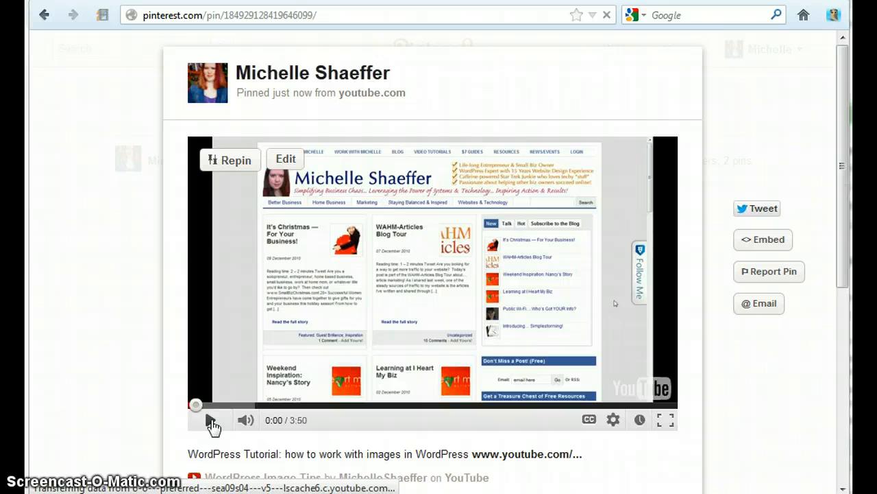